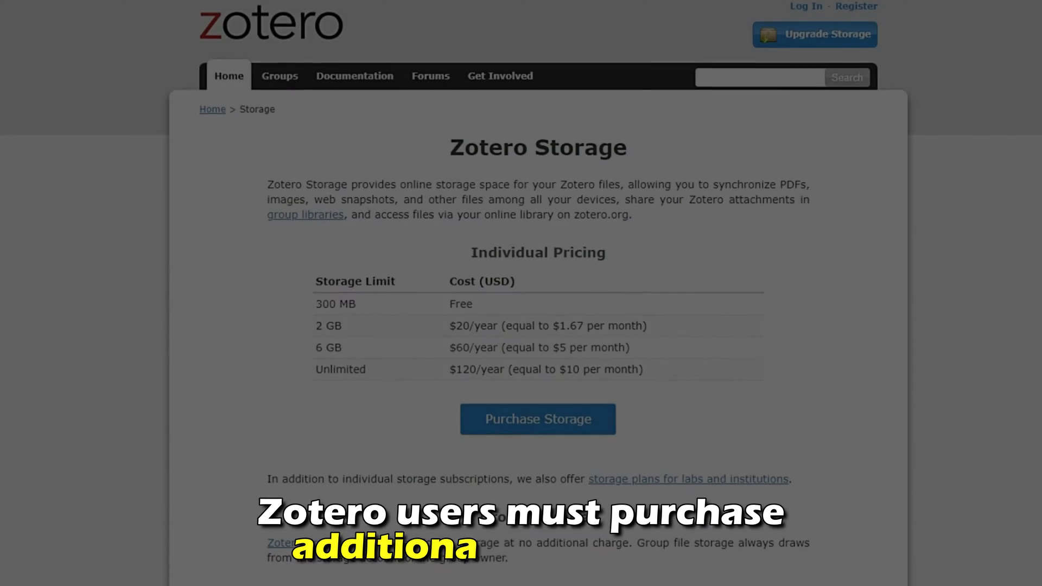
Scroll down the Zotero homepage to its 'Collect with a click' web capture section.
scroll(down, 3)
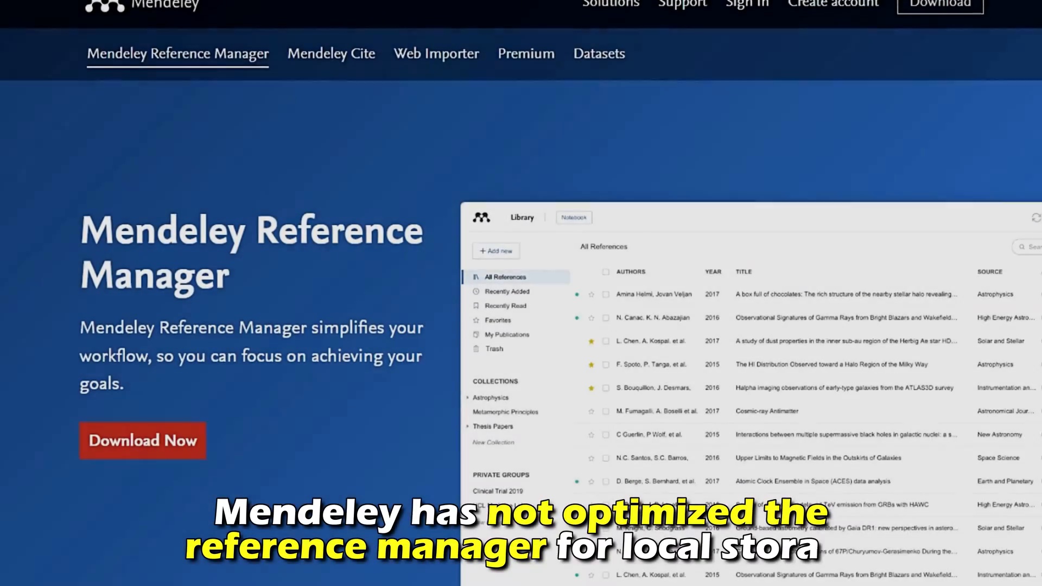
scroll(down, 3)
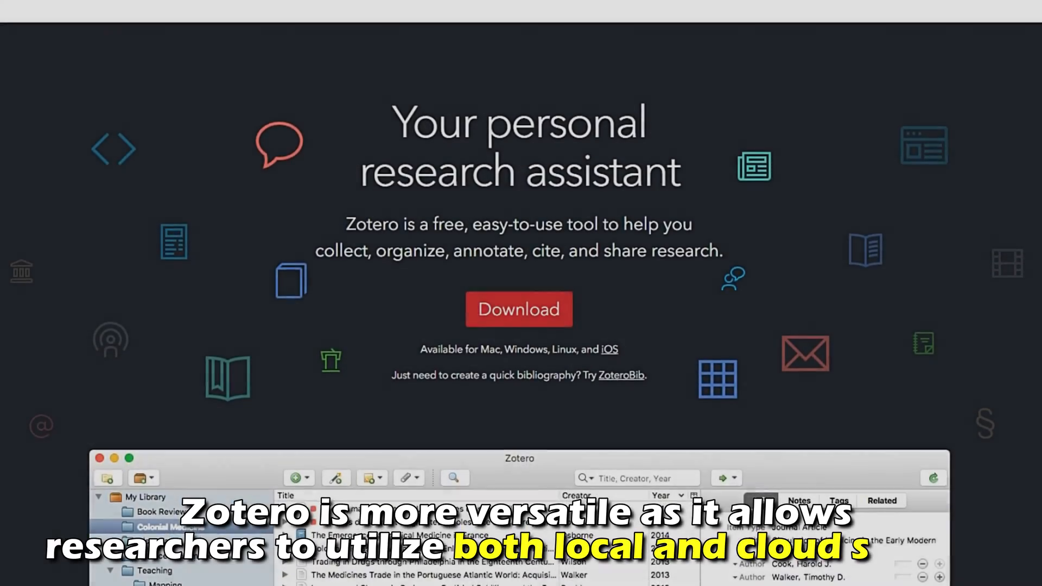
scroll(down, 3)
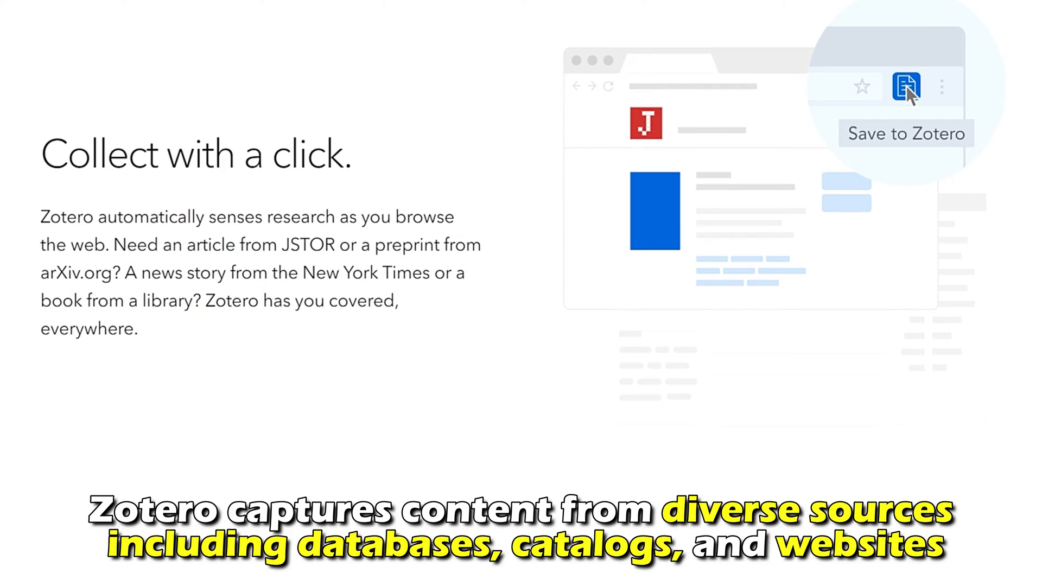
Go to the Mendeley PDF viewer article and scroll to its annotated article example.
click(905, 86)
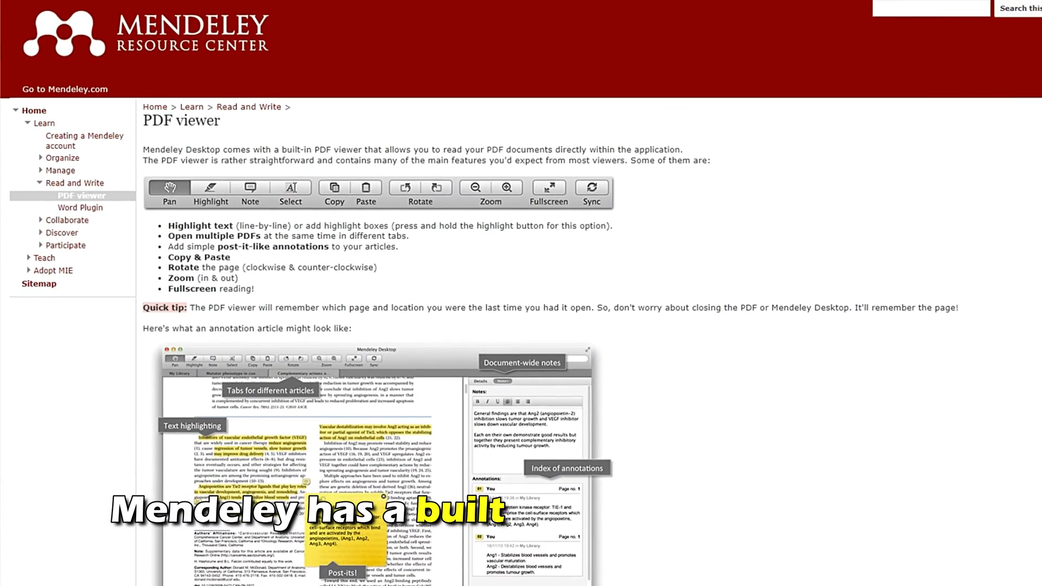
scroll(down, 3)
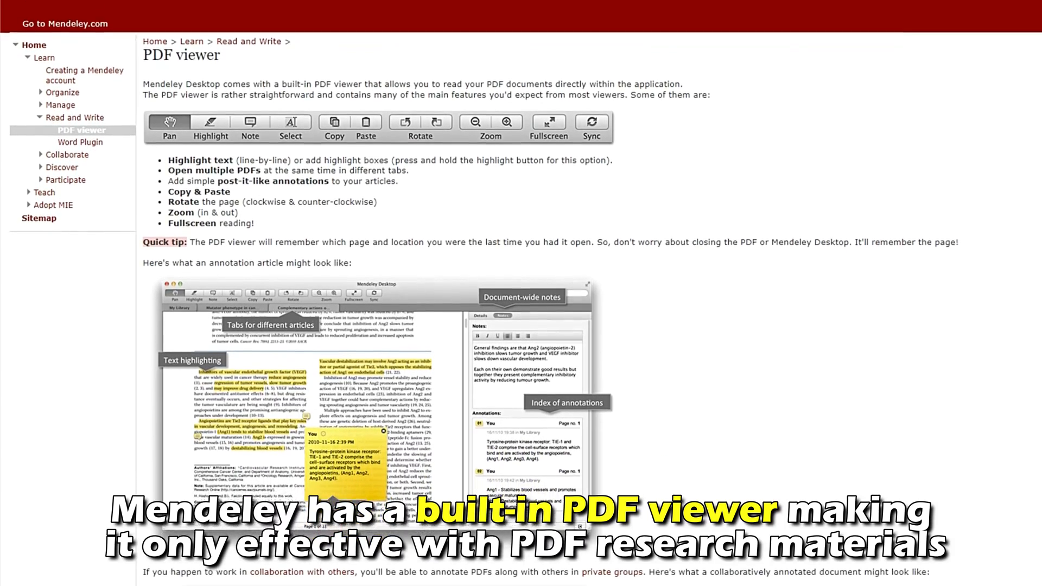
scroll(down, 3)
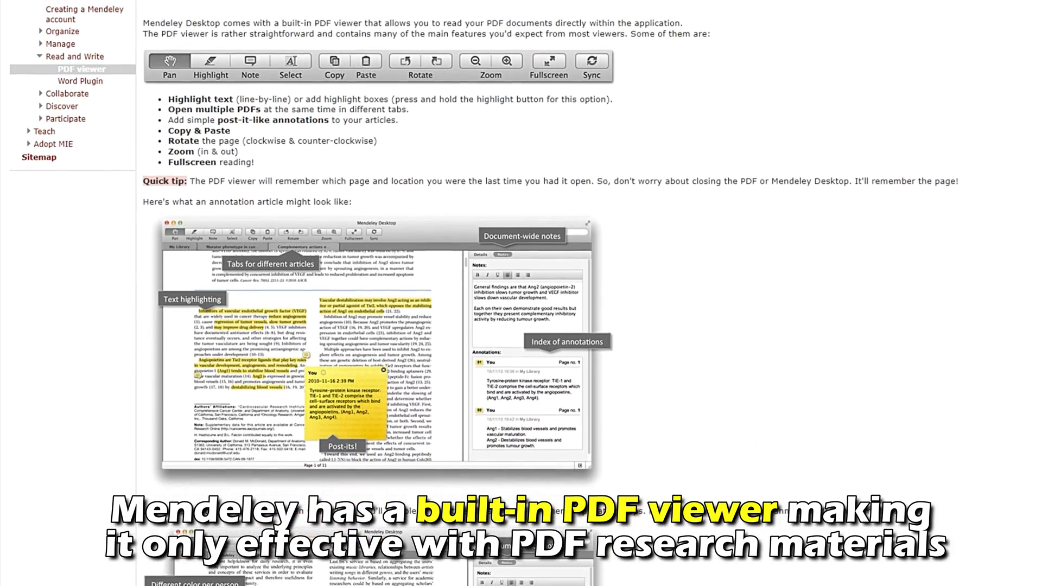
scroll(down, 3)
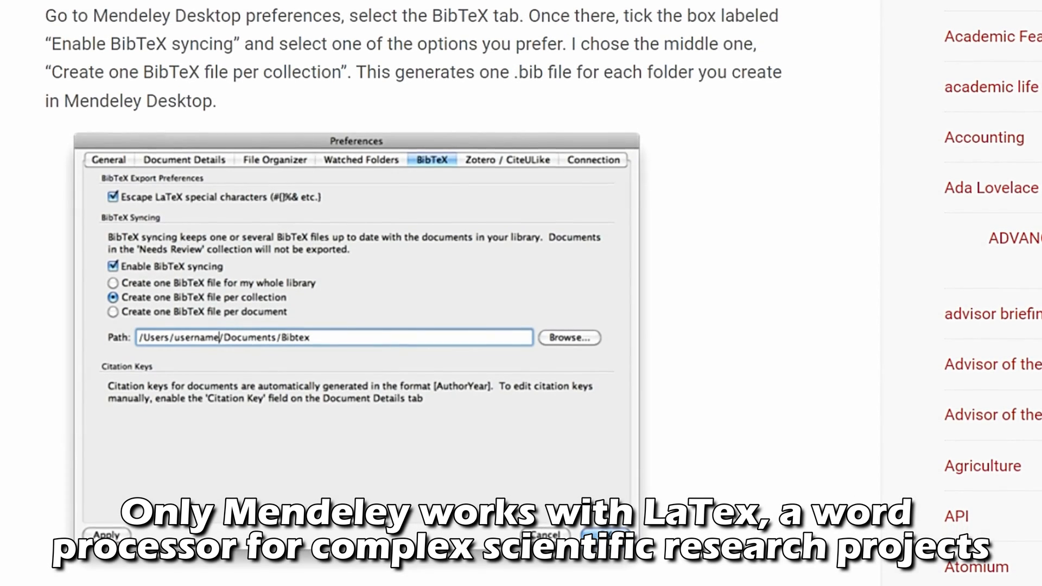
Scroll through the article to the BibTeX tab with 'Enable BibTeX syncing' ticked.
scroll(down, 3)
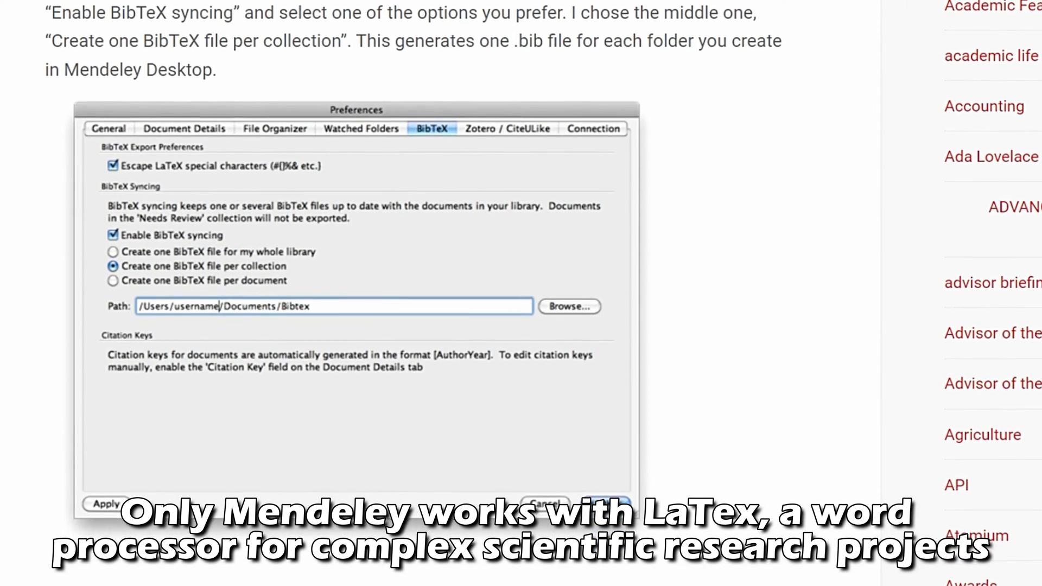
scroll(down, 3)
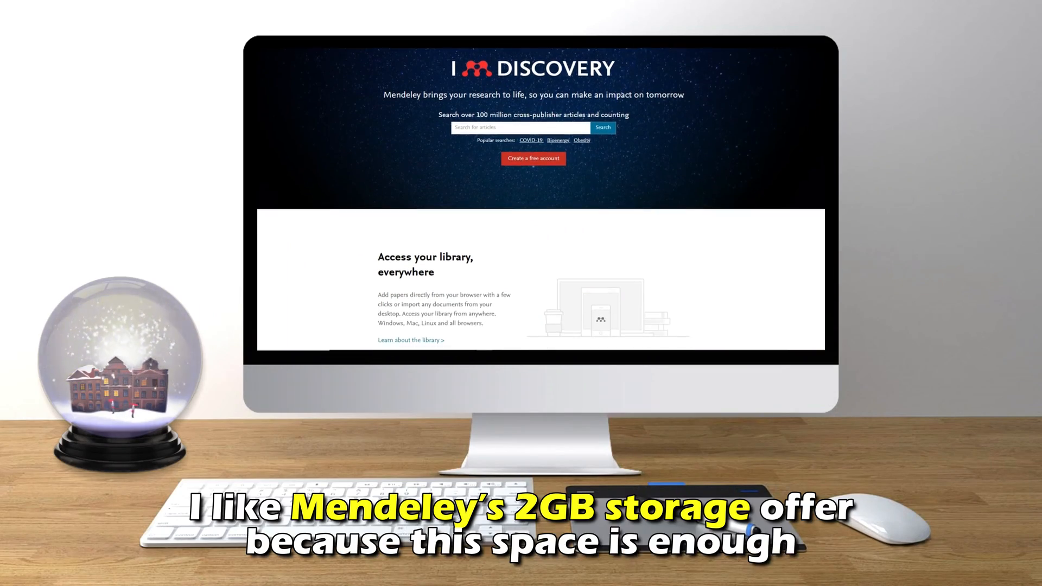
Scroll the Mendeley homepage past 'Access your library' to 'Easy referencing' and 'Career development'.
scroll(down, 3)
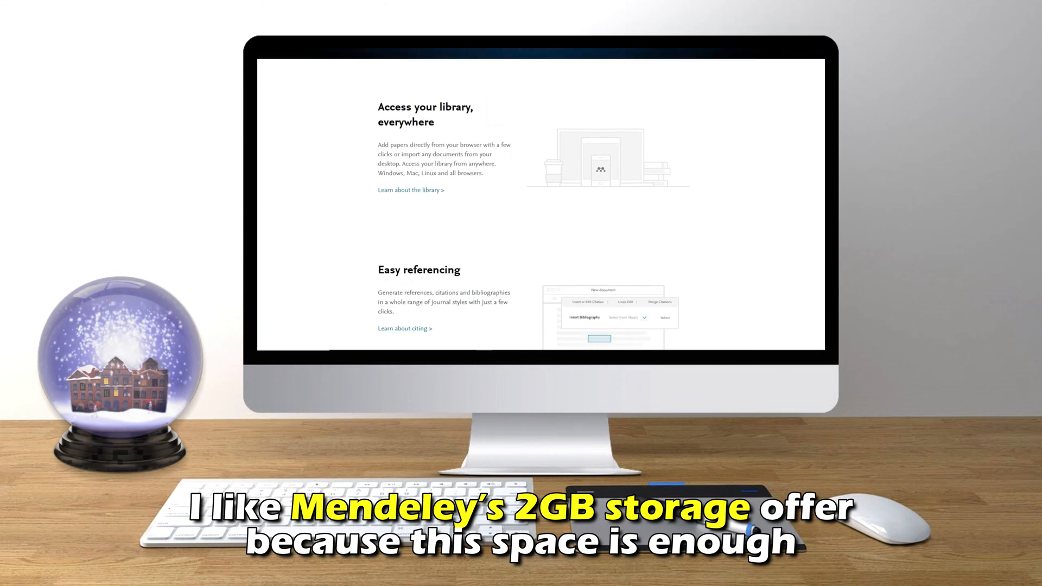
scroll(down, 3)
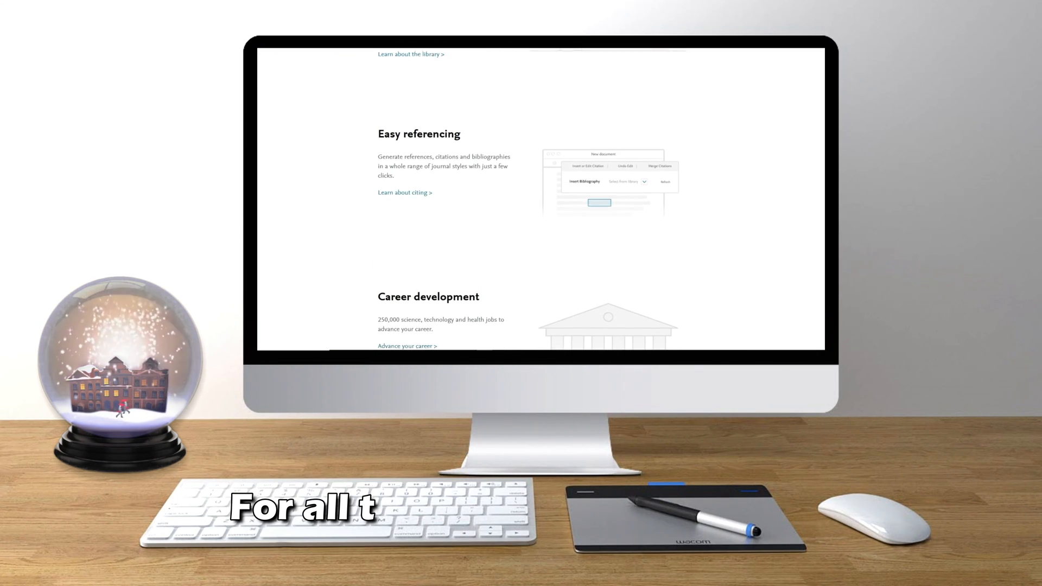
scroll(down, 3)
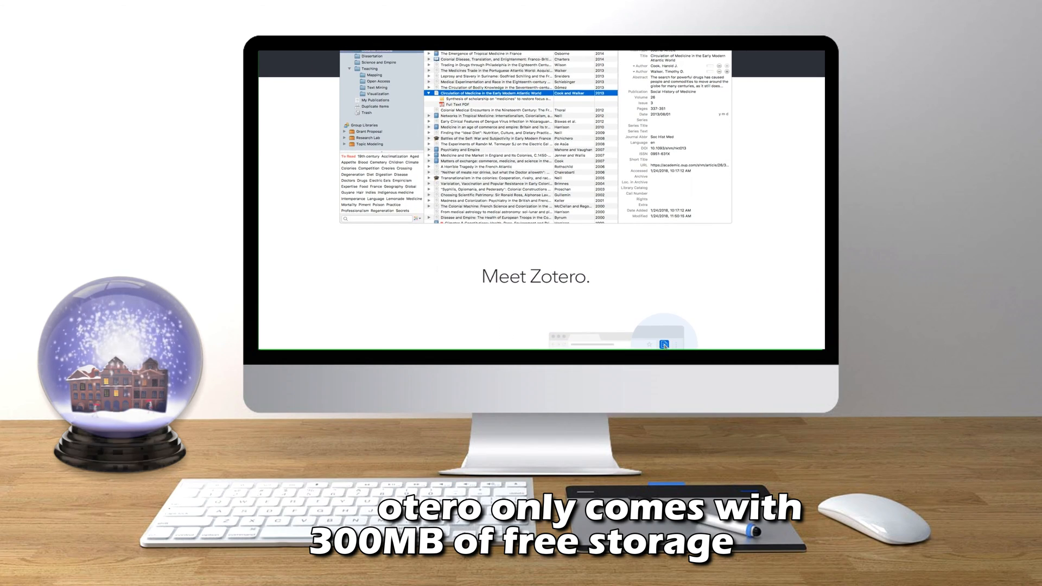
Scroll the Meet Zotero page through Collect, Organize, Cite, Stay in sync to Collaborate freely.
scroll(down, 3)
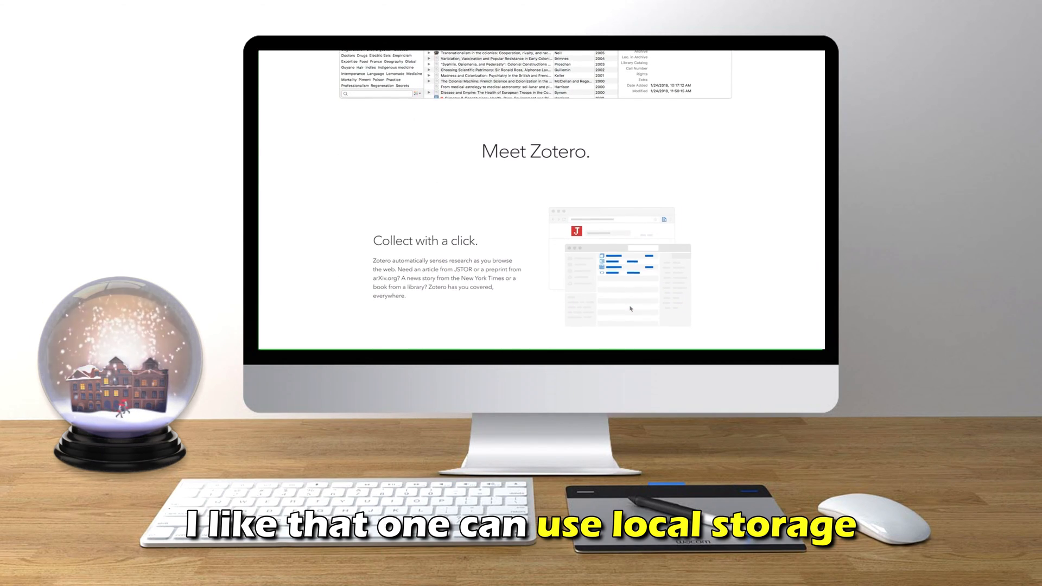
scroll(down, 3)
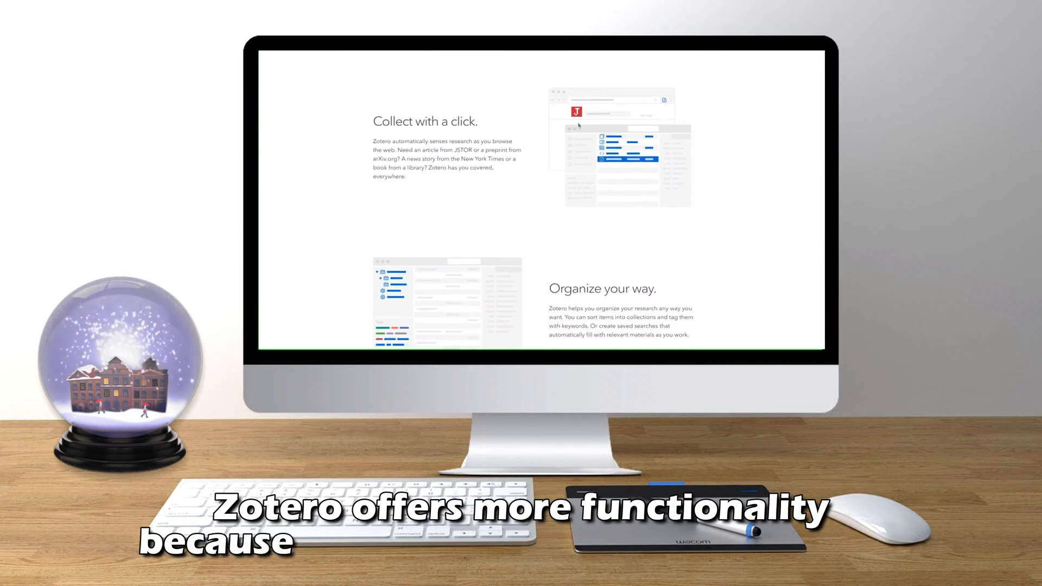
scroll(down, 3)
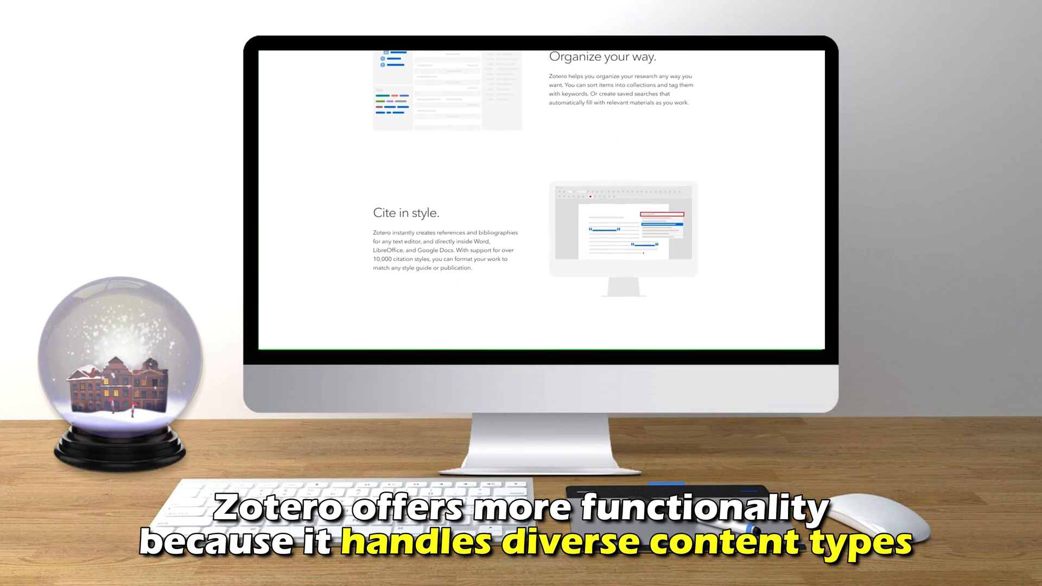
scroll(down, 3)
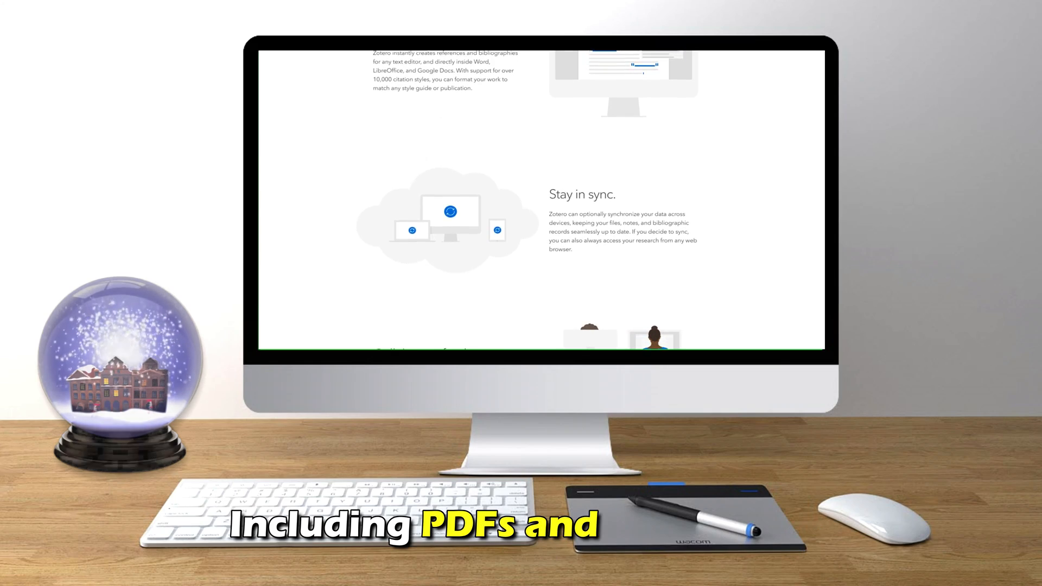
scroll(down, 3)
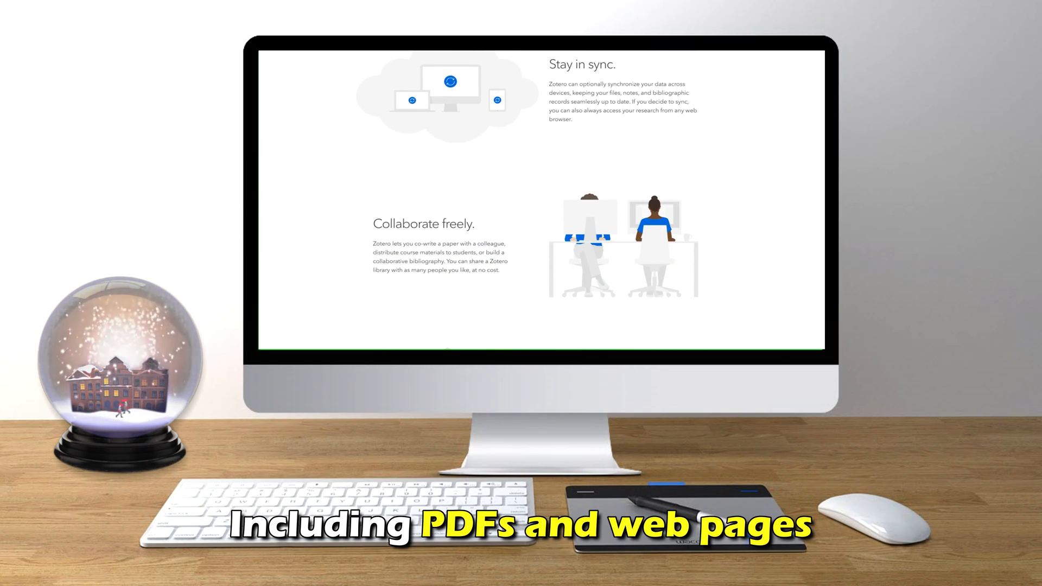